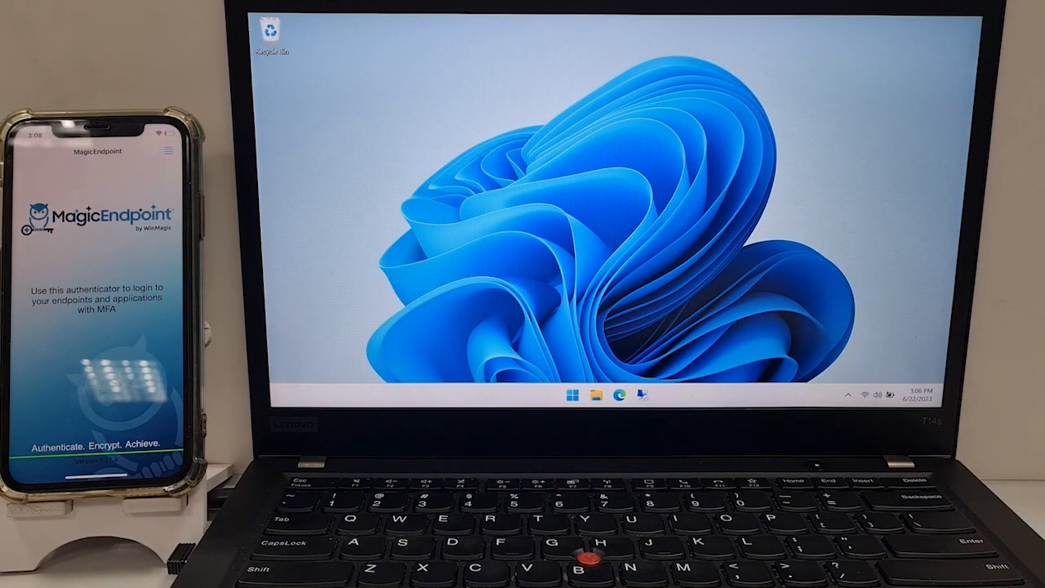
pyautogui.moveTo(620, 397)
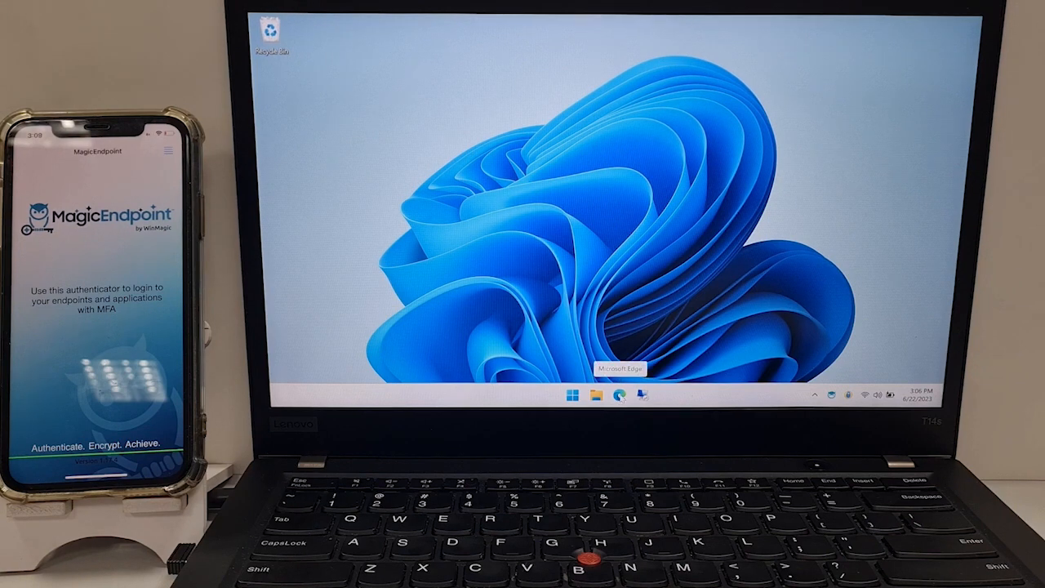
# Launch Microsoft Edge from the taskbar to head to Microsoft 365.
pyautogui.click(618, 396)
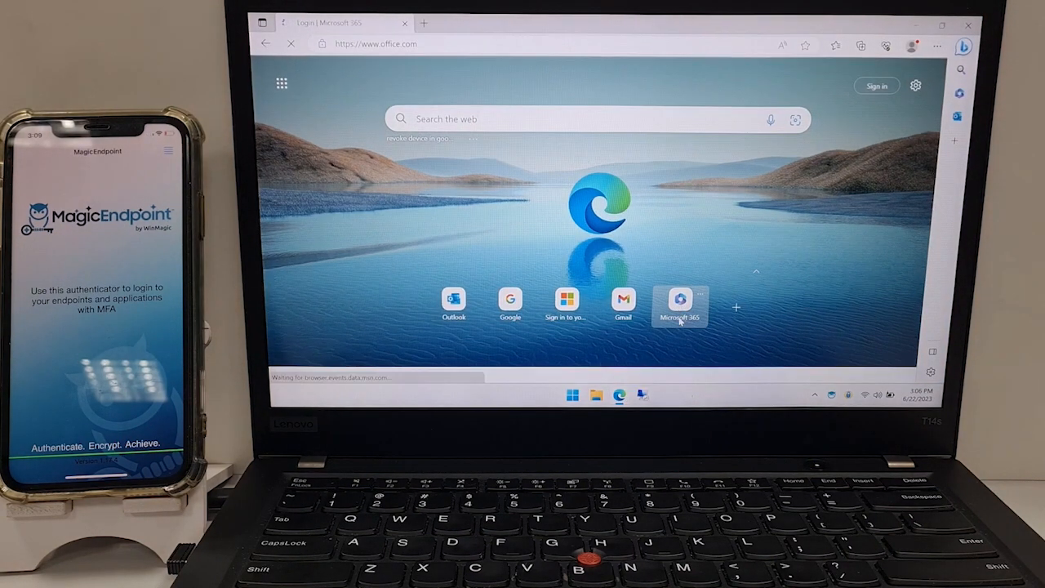
# Sign in to office.com with the remembered account and view the signed-in account details.
pyautogui.click(680, 298)
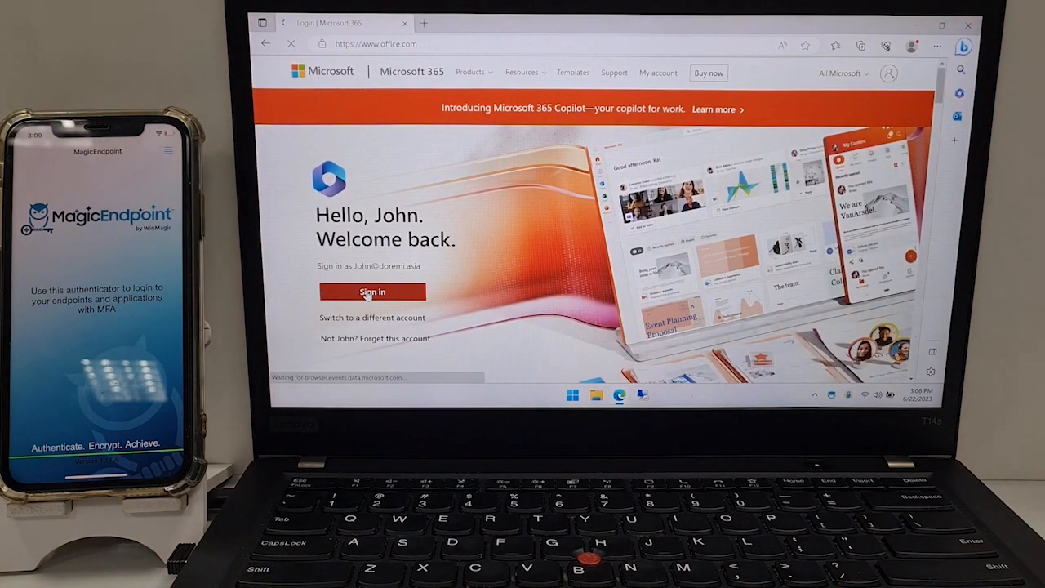
pyautogui.click(373, 292)
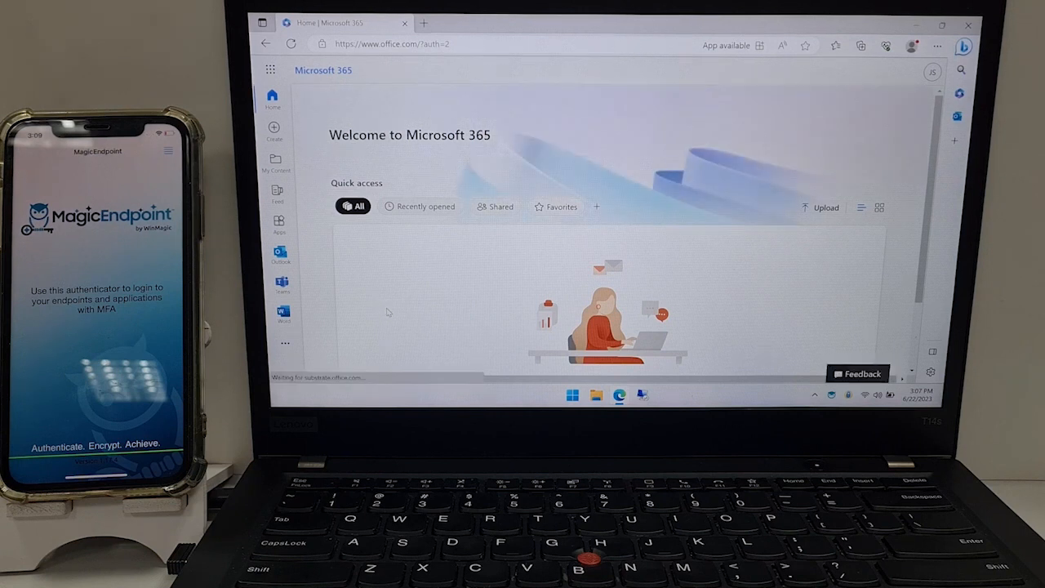
pyautogui.click(932, 71)
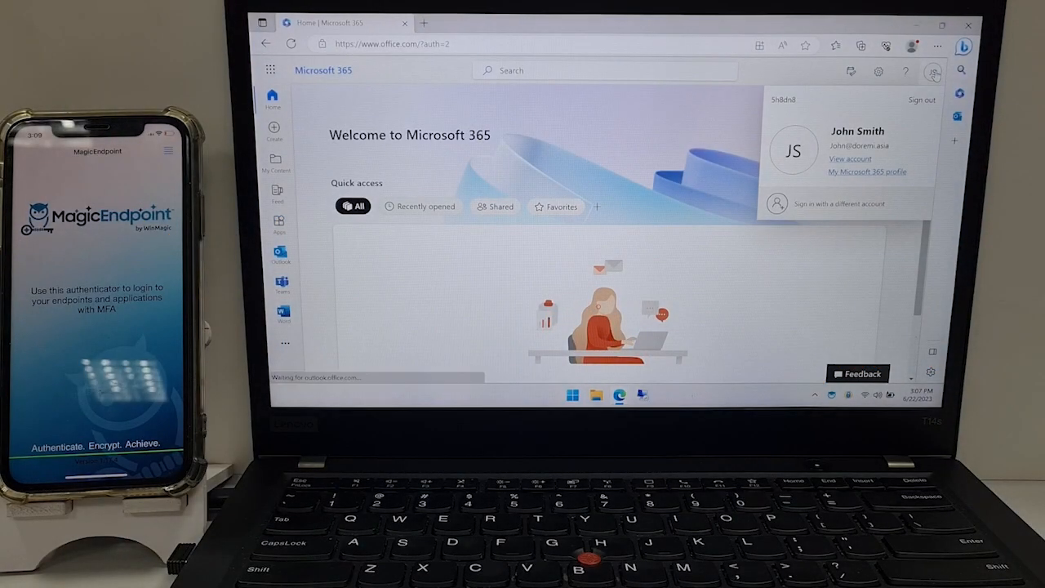
pyautogui.click(923, 99)
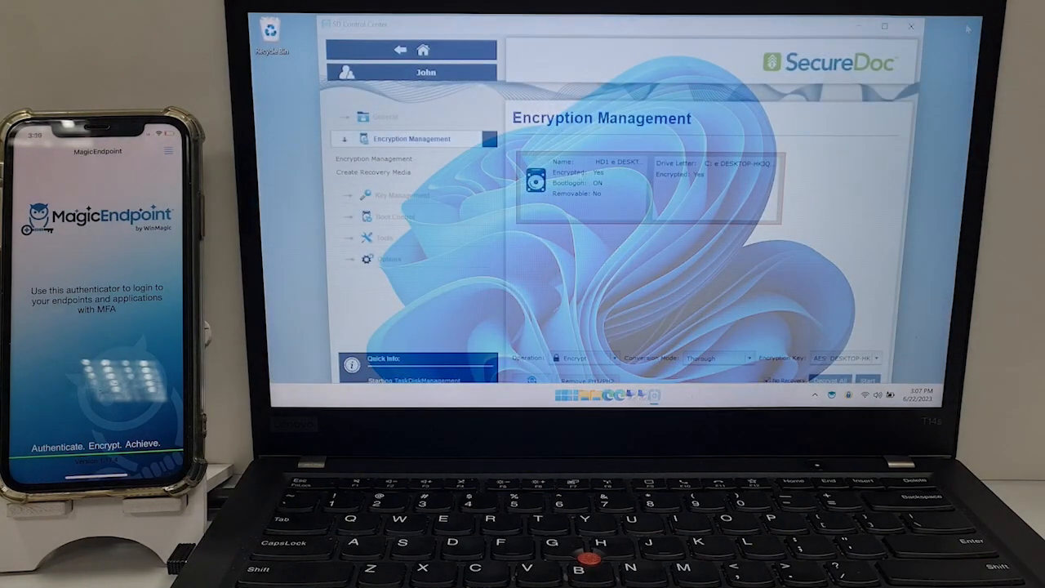
# Change the SecureDoc drive operation from Encrypt to Decrypt.
pyautogui.click(613, 358)
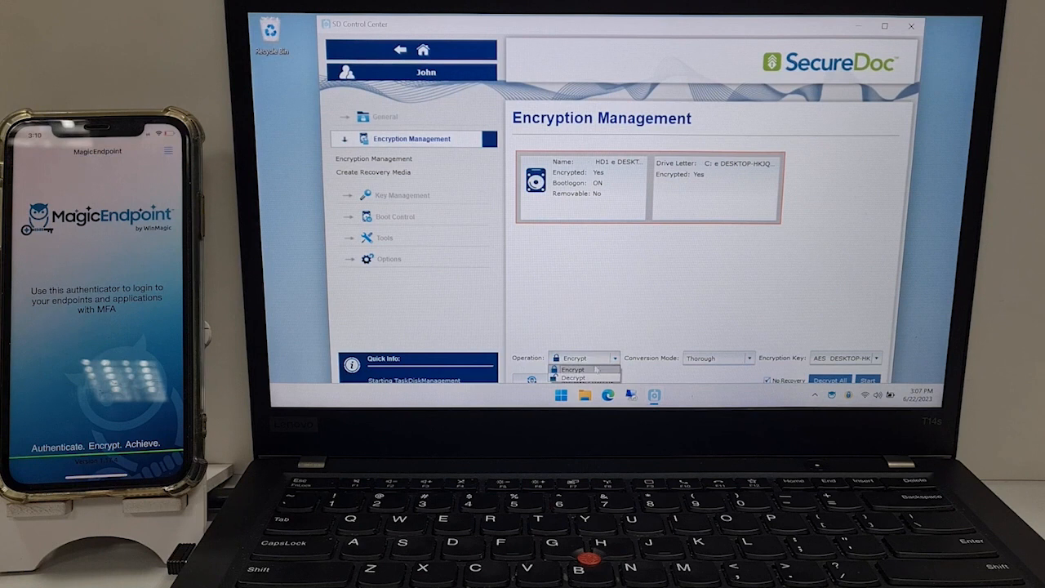
pyautogui.click(573, 378)
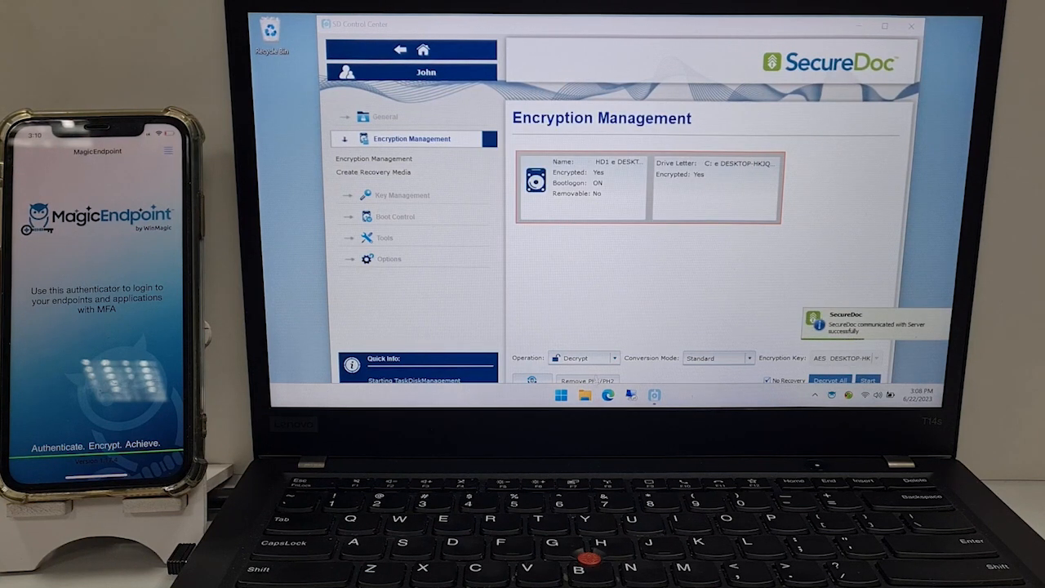
# Reopen Edge and retry signing in to Microsoft 365 with the remembered account.
pyautogui.click(607, 397)
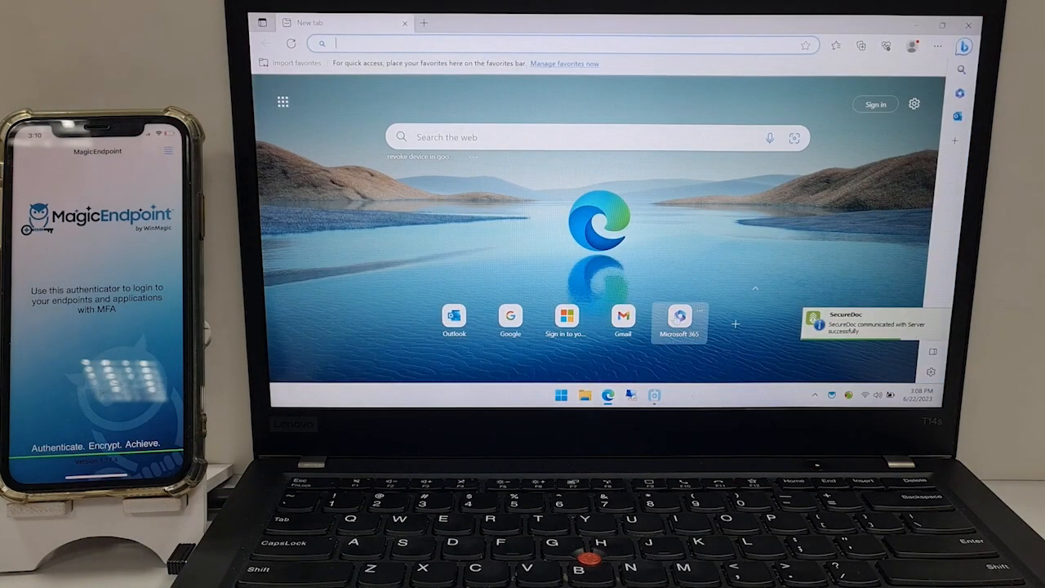
pyautogui.click(680, 317)
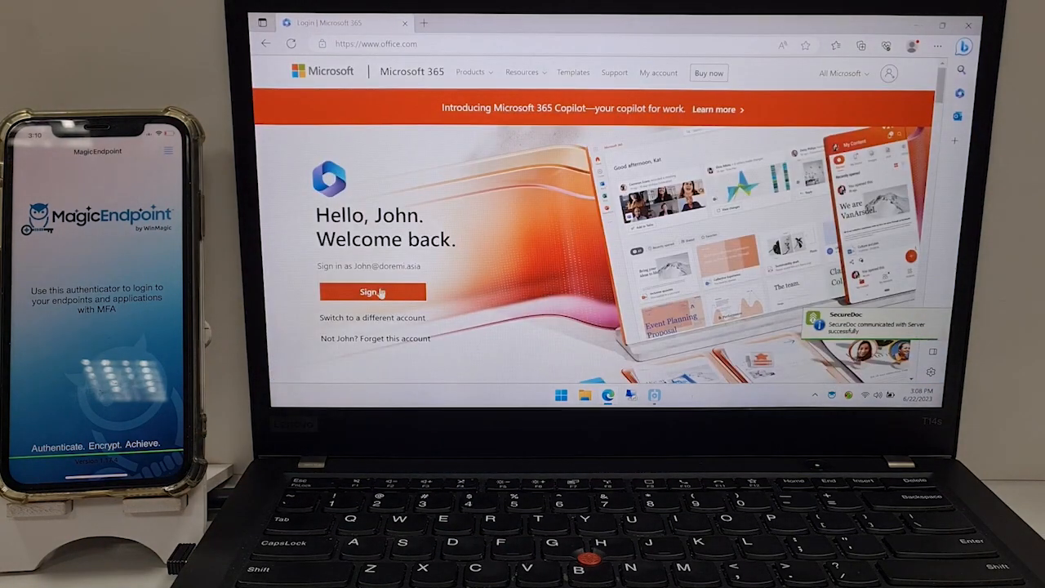
pyautogui.click(372, 291)
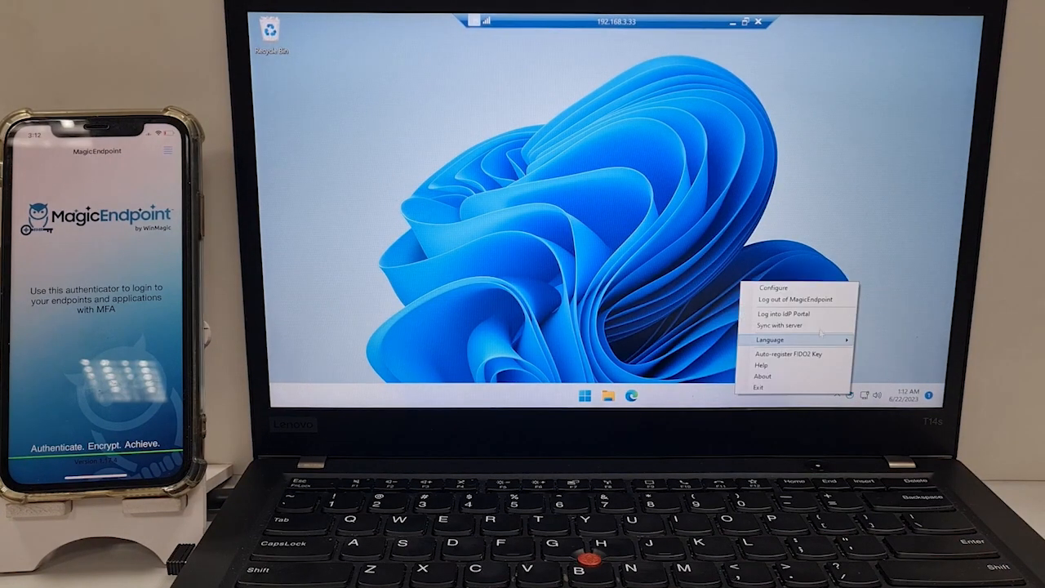
# Sign in to the MagicEndpoint IdP portal and view the IDP Logs.
pyautogui.click(782, 314)
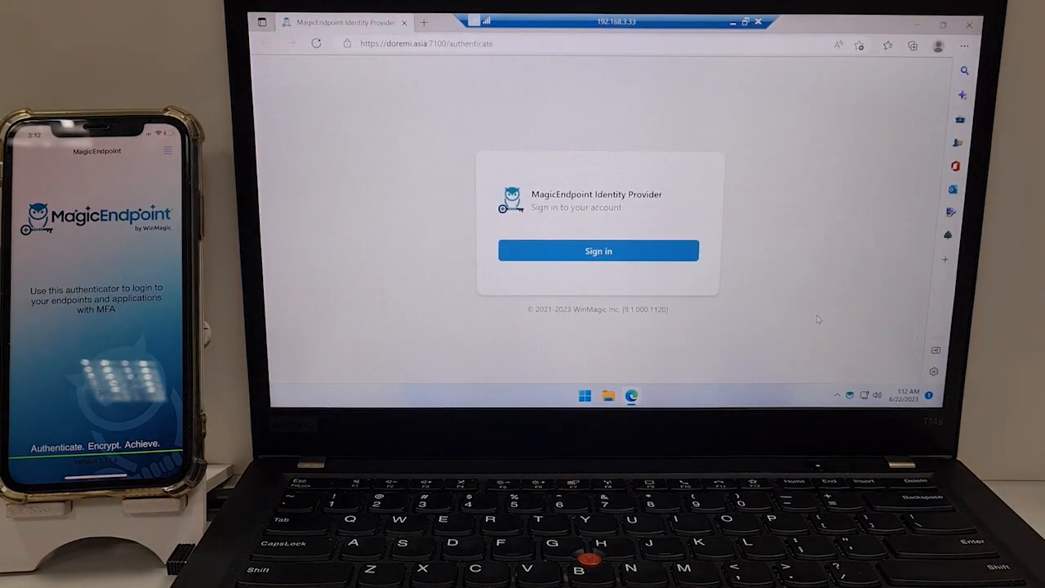
pyautogui.click(598, 251)
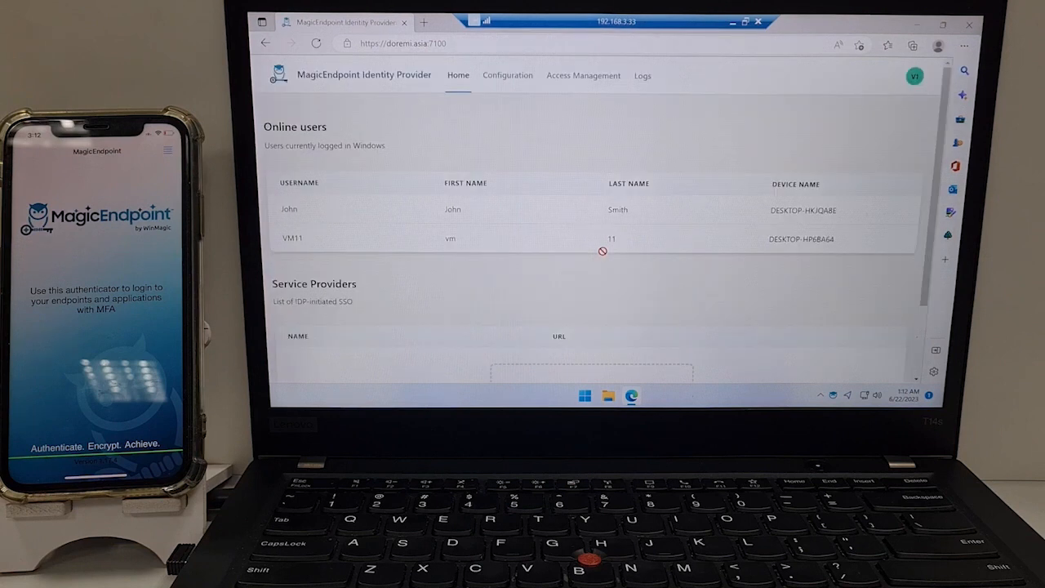
pyautogui.click(643, 75)
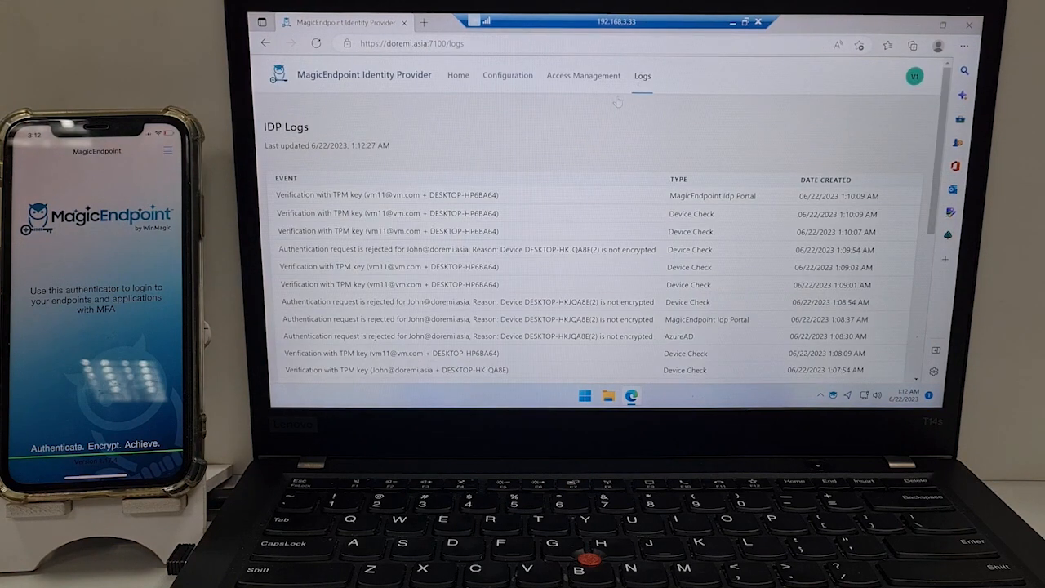